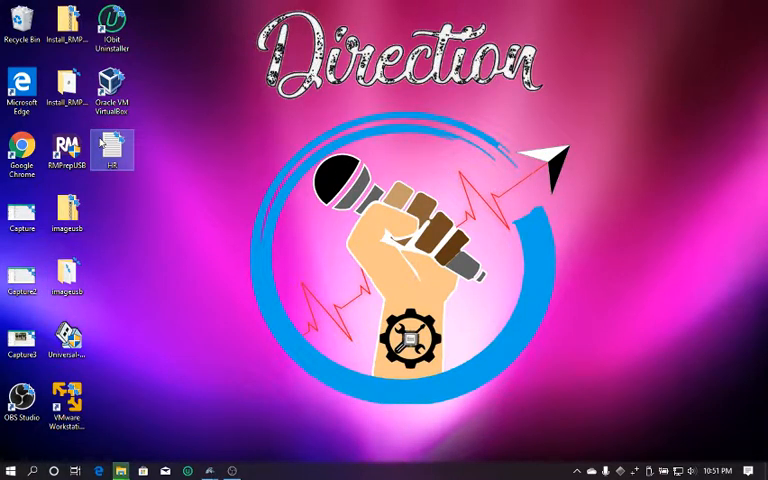
pyautogui.moveTo(112, 150)
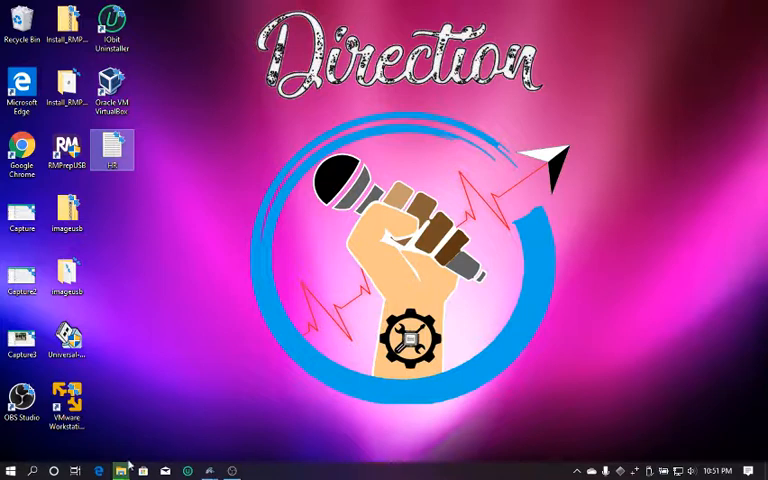
# Step: Browse to DIRECTION (E:) and open its ANDROID folder of APK tools
pyautogui.click(120, 470)
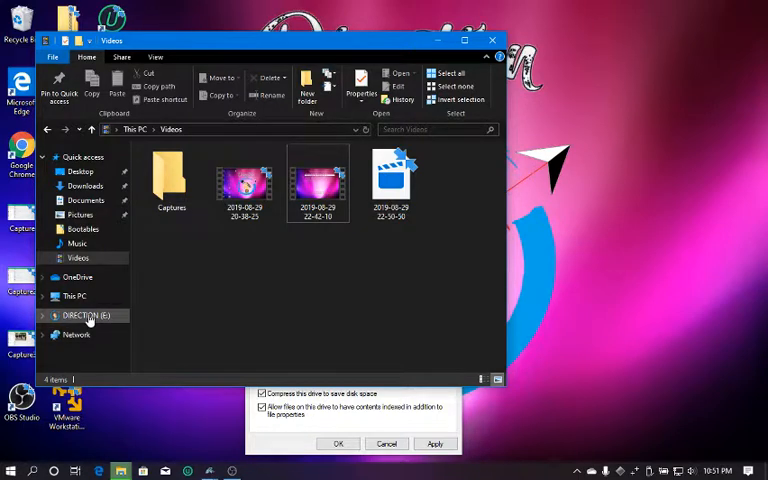
pyautogui.click(88, 316)
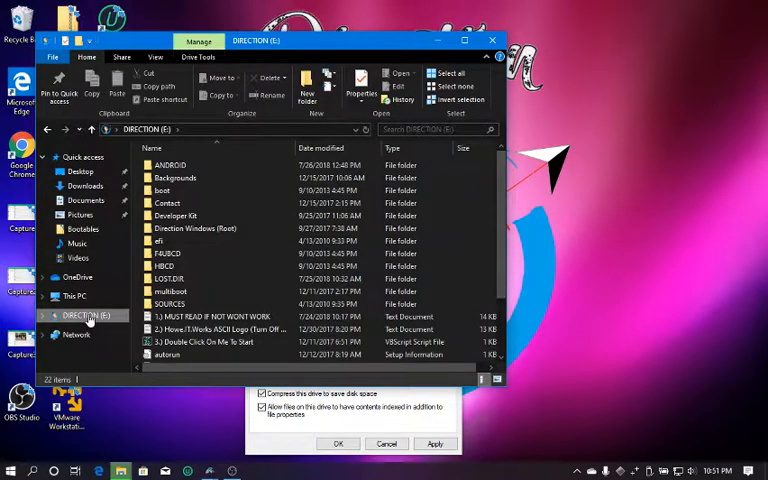
pyautogui.click(170, 164)
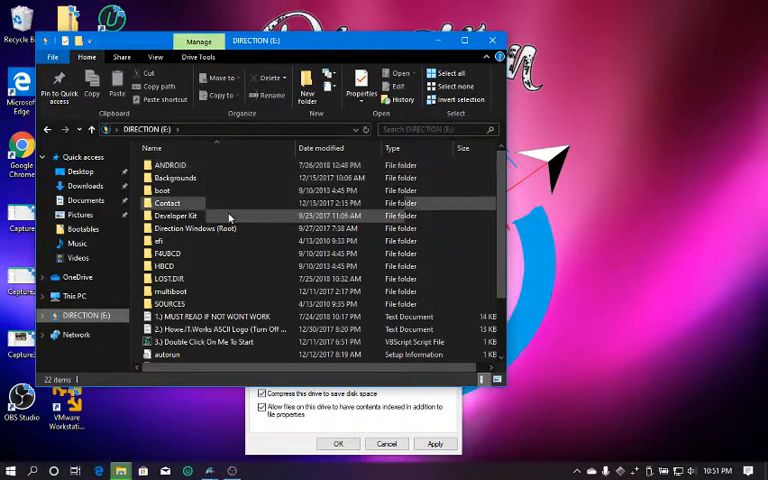
pyautogui.scroll(-3)
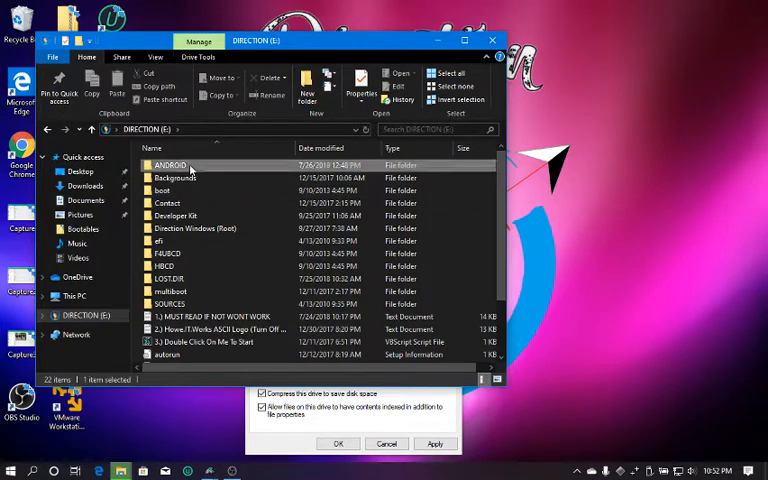
pyautogui.doubleClick(170, 164)
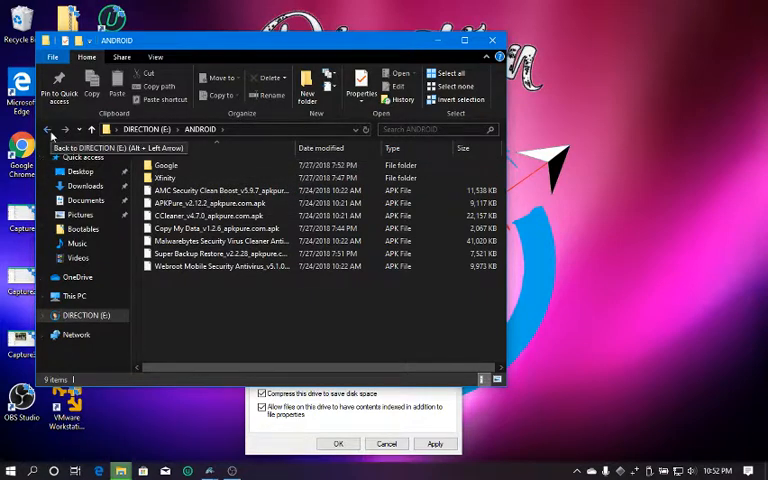
pyautogui.moveTo(192, 212)
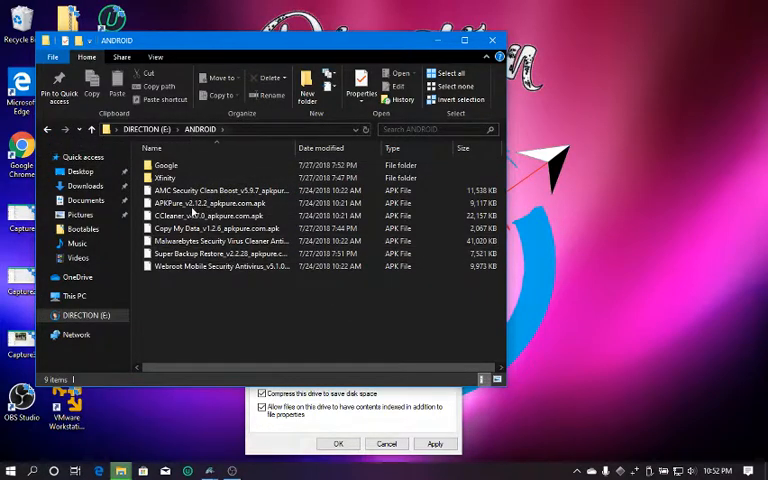
pyautogui.moveTo(72, 132)
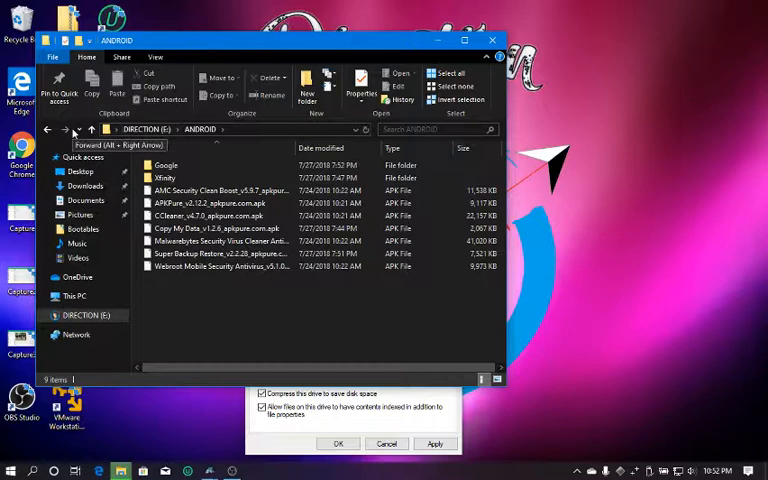
pyautogui.moveTo(288, 296)
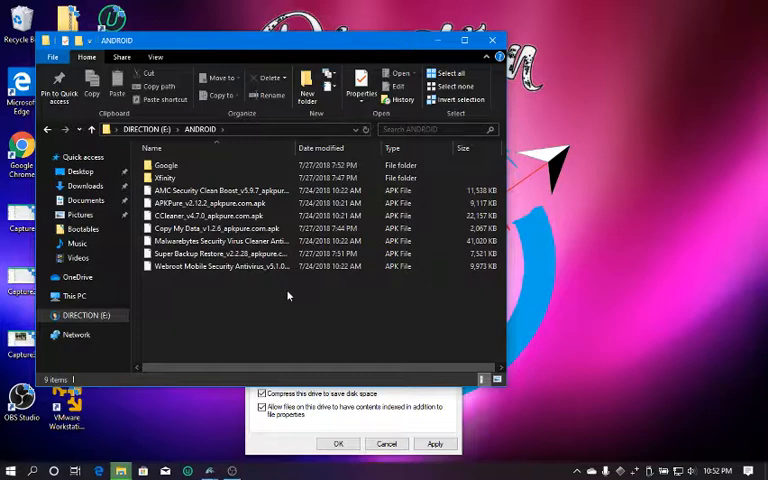
pyautogui.moveTo(46, 132)
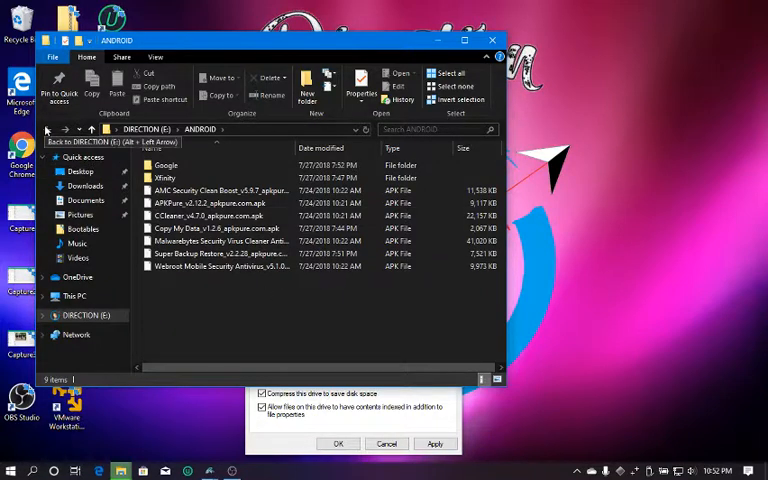
# Step: Step back to the drive root, briefly revisiting the ANDROID folder
pyautogui.click(48, 130)
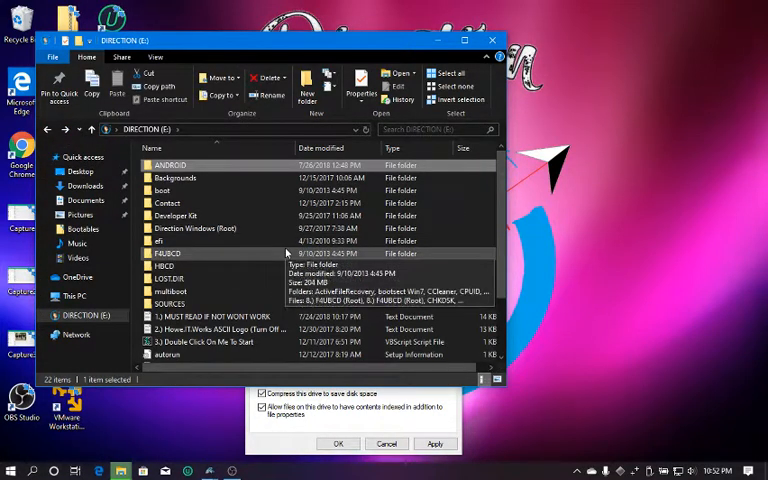
pyautogui.moveTo(200, 204)
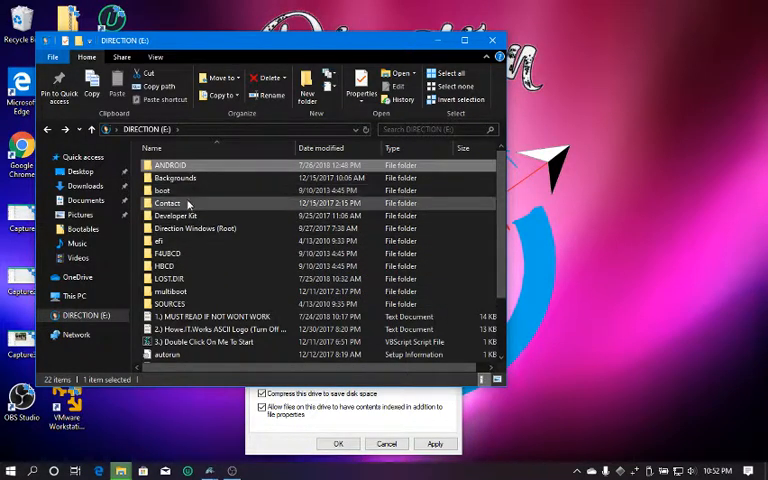
pyautogui.moveTo(178, 206)
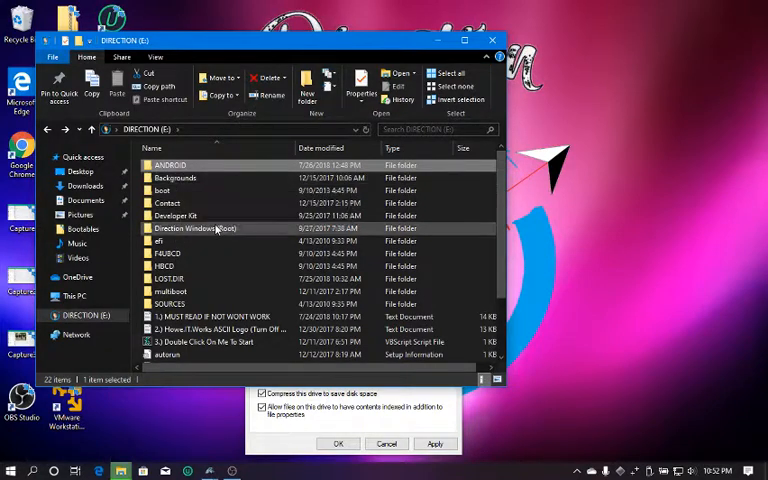
pyautogui.doubleClick(170, 164)
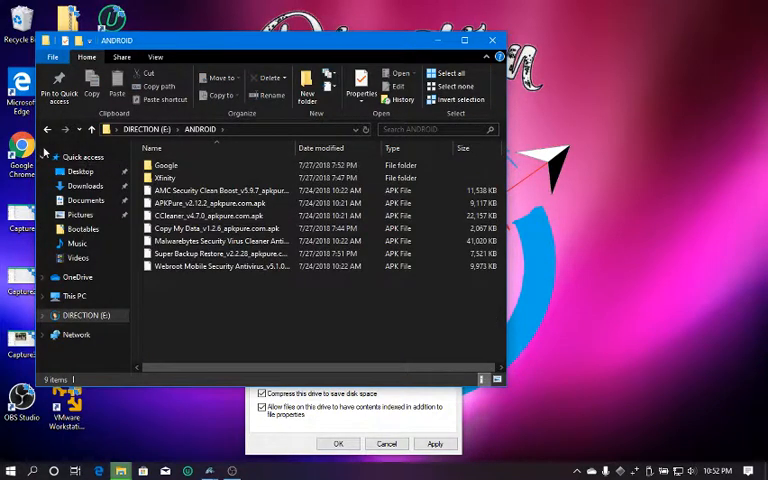
pyautogui.click(48, 128)
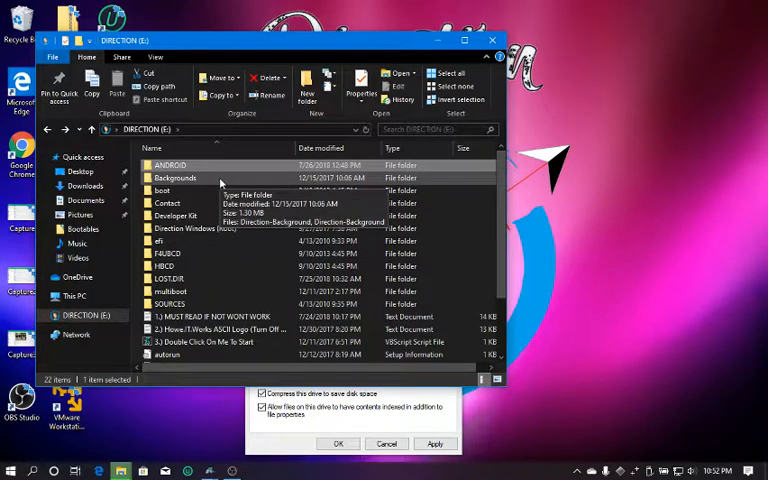
pyautogui.moveTo(220, 216)
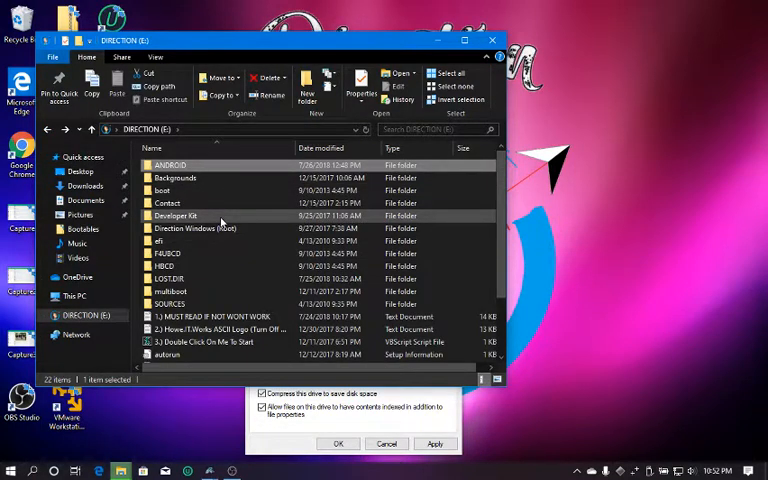
# Step: View the Developer Kit folder's archives, then return to the DIRECTION drive root
pyautogui.doubleClick(176, 216)
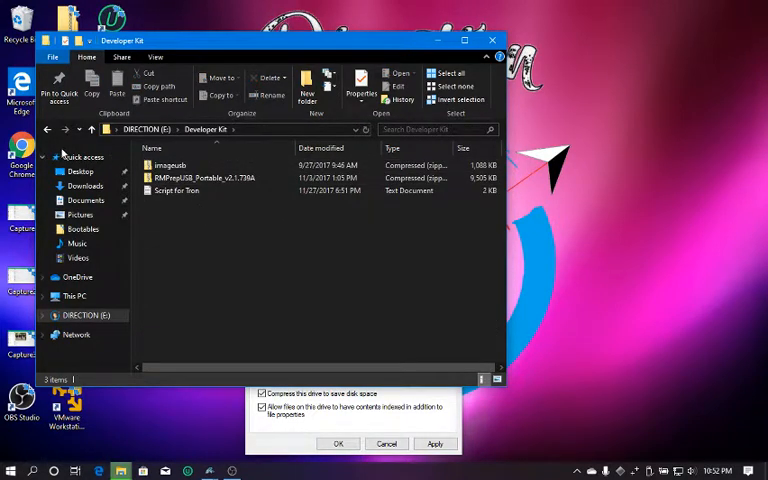
pyautogui.click(178, 192)
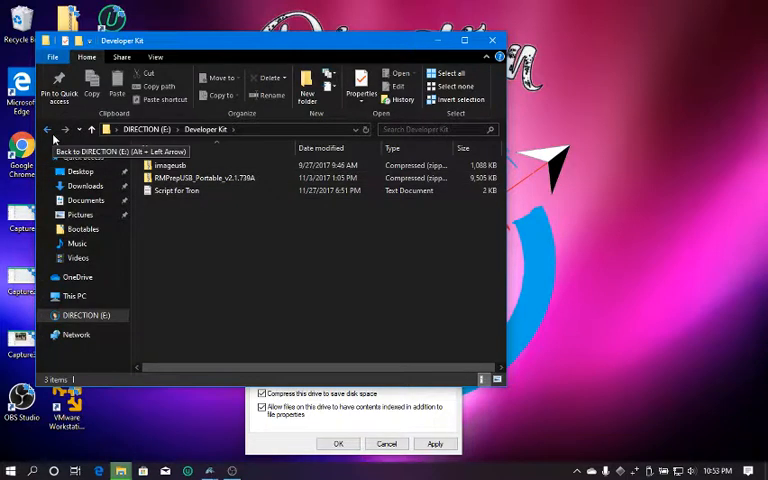
pyautogui.click(48, 130)
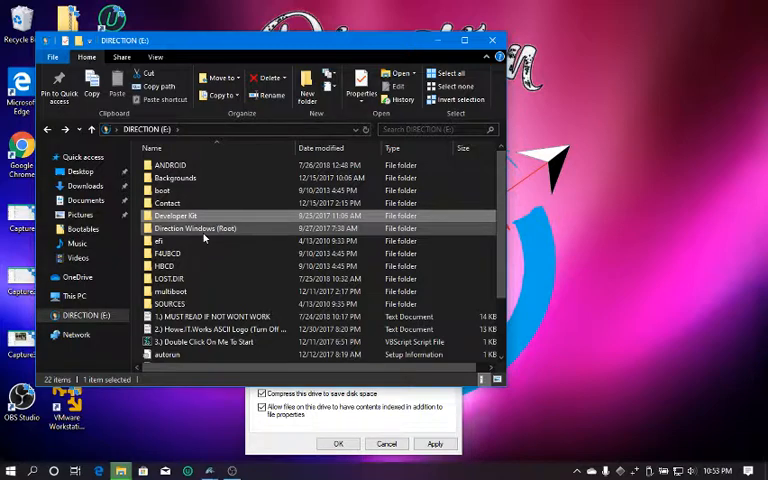
# Step: Enter Direction Windows (Root) and browse the Direction (Root) subfolder's items and warning file
pyautogui.click(196, 228)
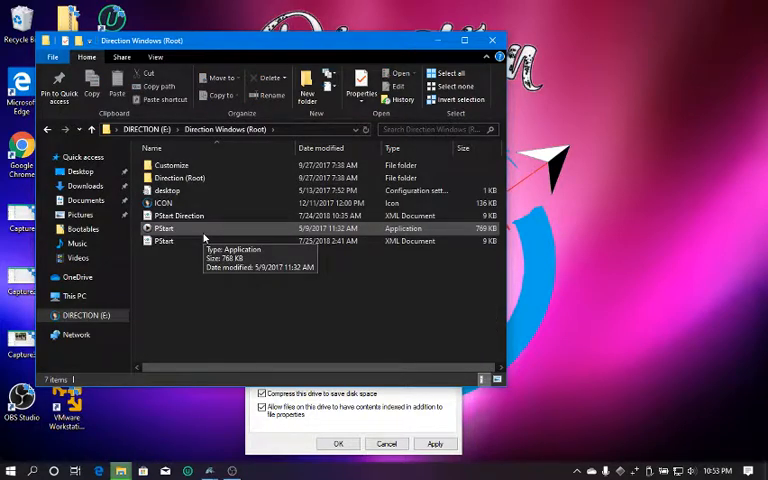
pyautogui.moveTo(190, 258)
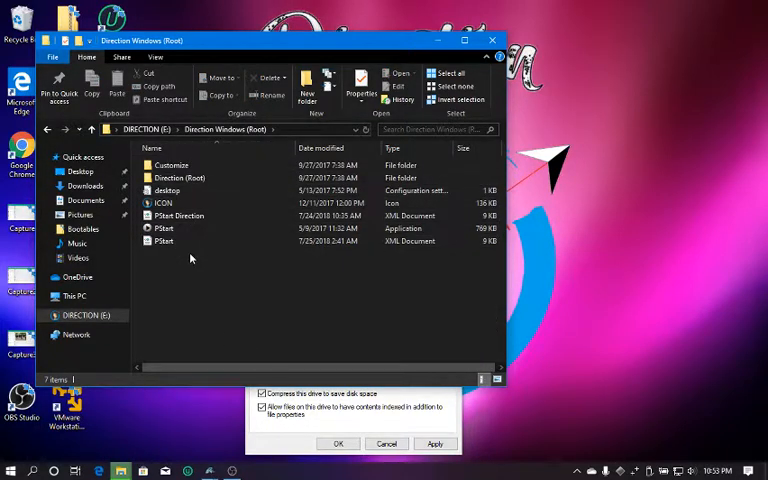
pyautogui.click(164, 228)
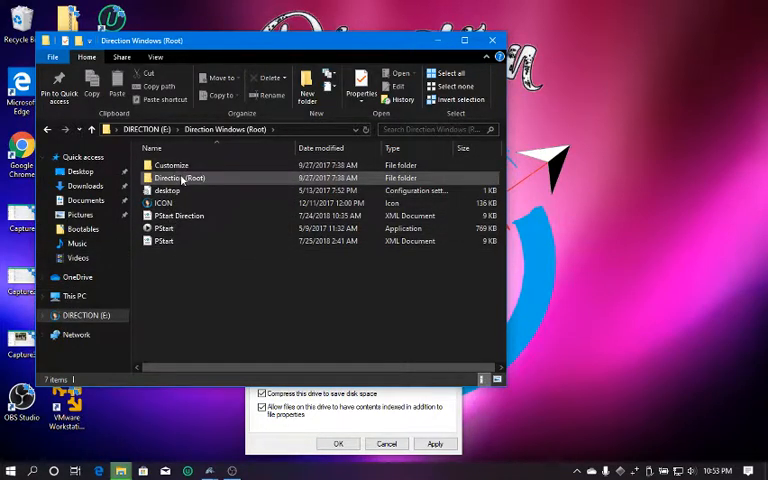
pyautogui.doubleClick(180, 176)
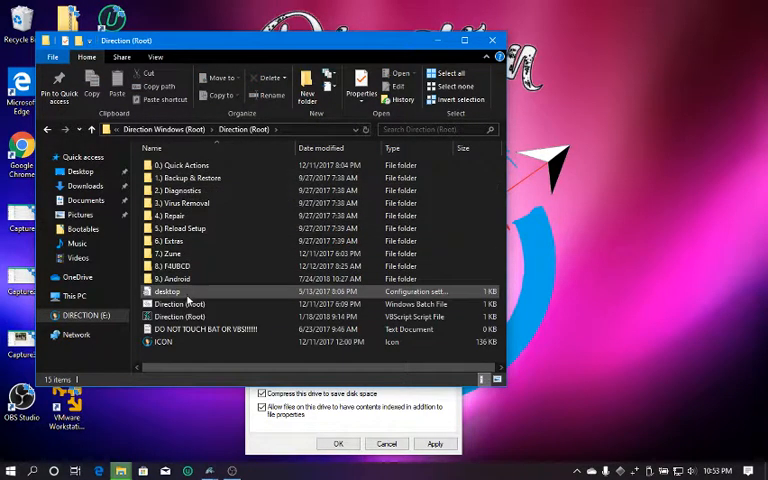
pyautogui.click(172, 252)
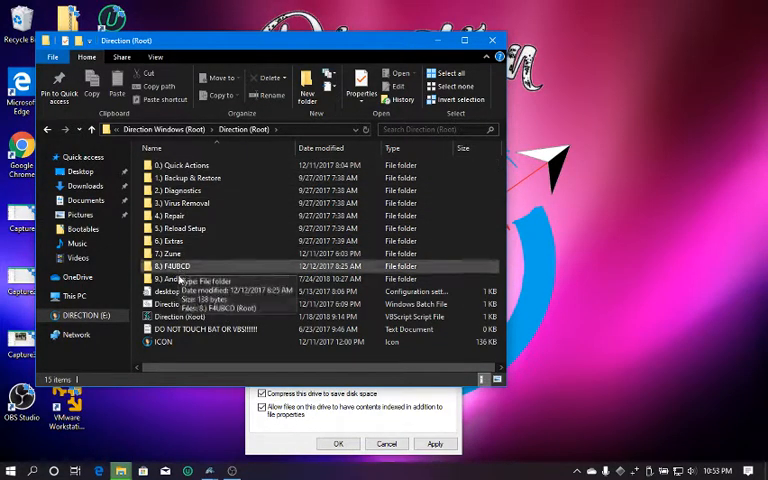
pyautogui.moveTo(236, 250)
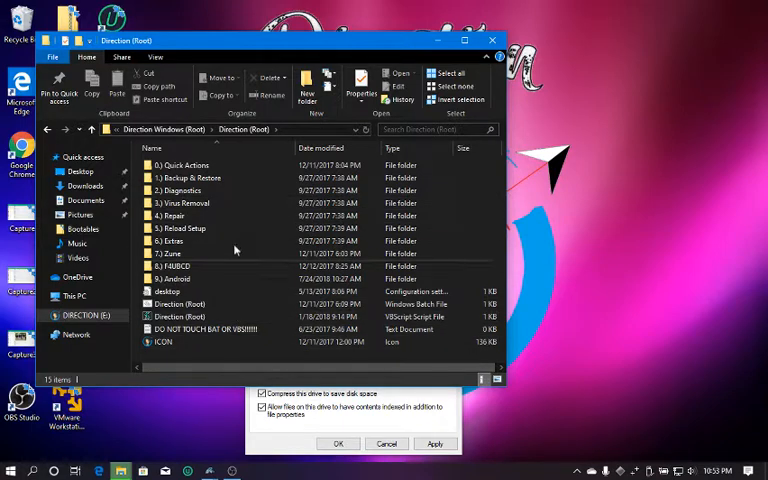
pyautogui.click(200, 328)
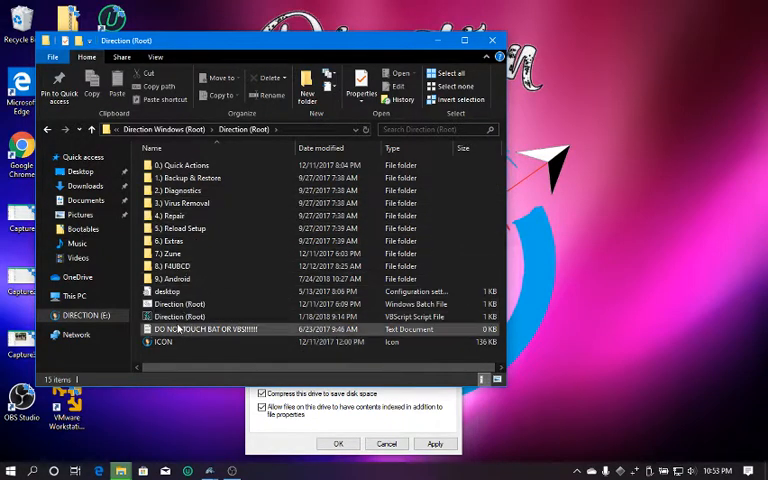
pyautogui.moveTo(612, 300)
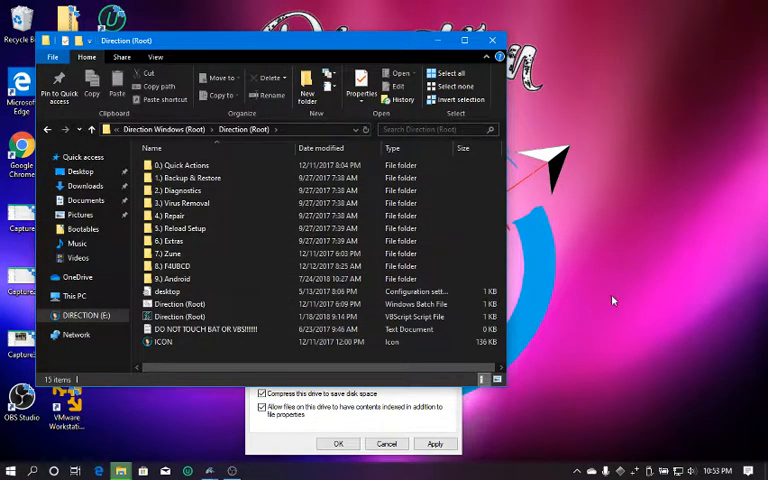
# Step: Look over the Backup & Restore folder and desktop config, then return and select the PStart launcher
pyautogui.click(190, 176)
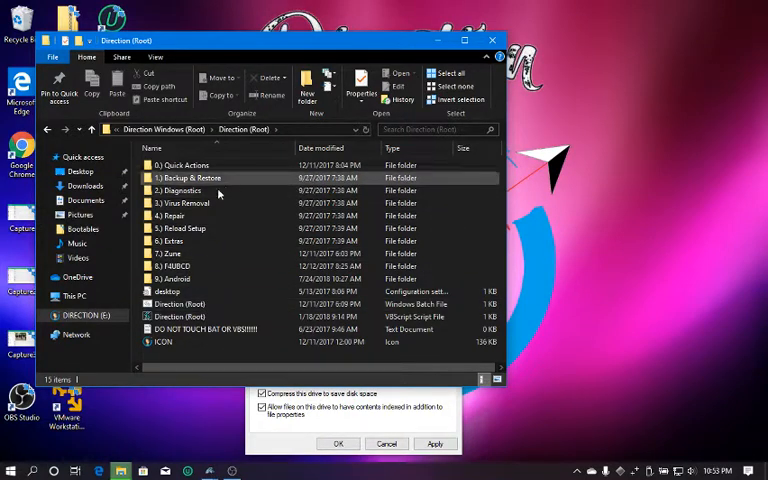
pyautogui.click(180, 278)
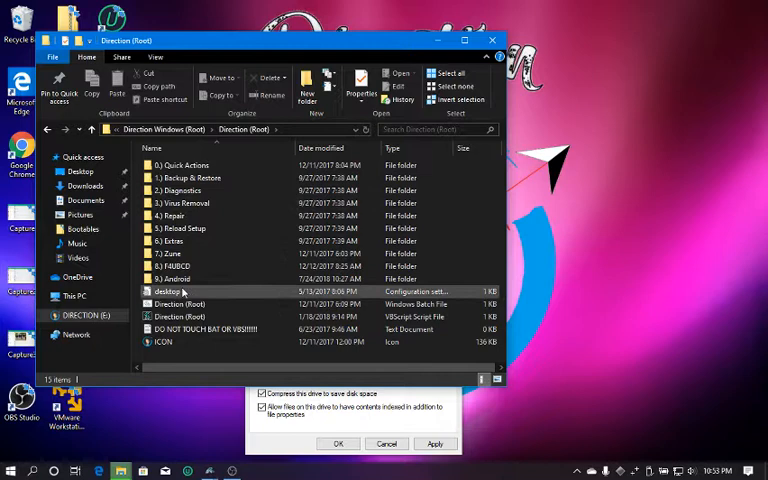
pyautogui.click(180, 316)
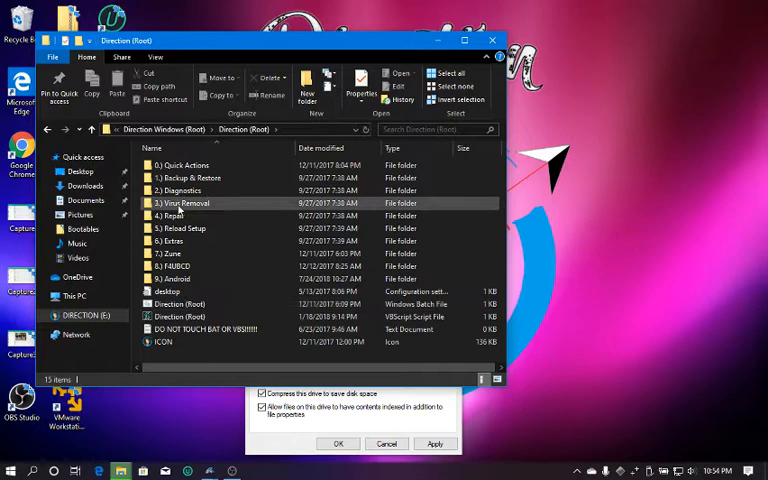
pyautogui.moveTo(48, 132)
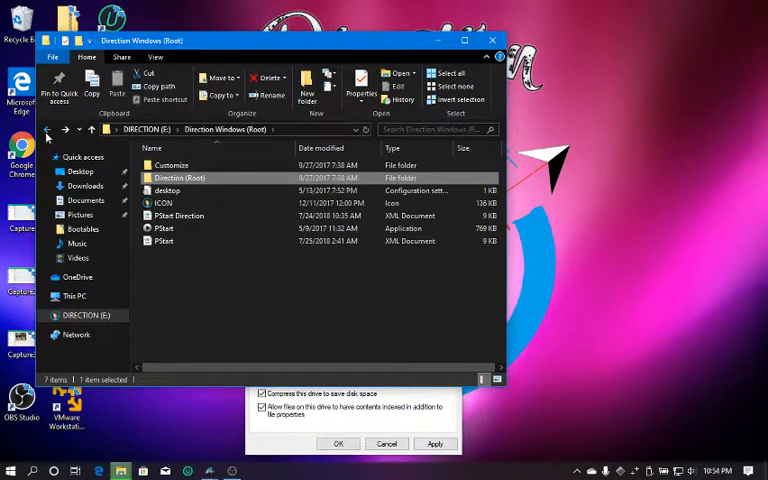
pyautogui.doubleClick(180, 176)
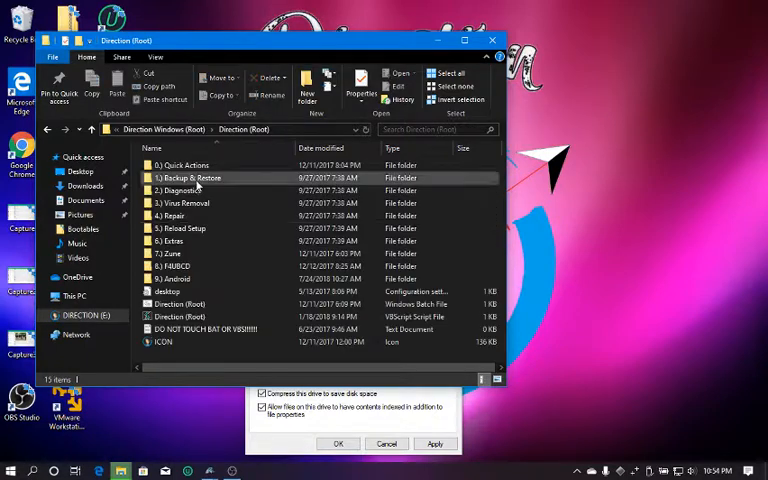
pyautogui.moveTo(48, 130)
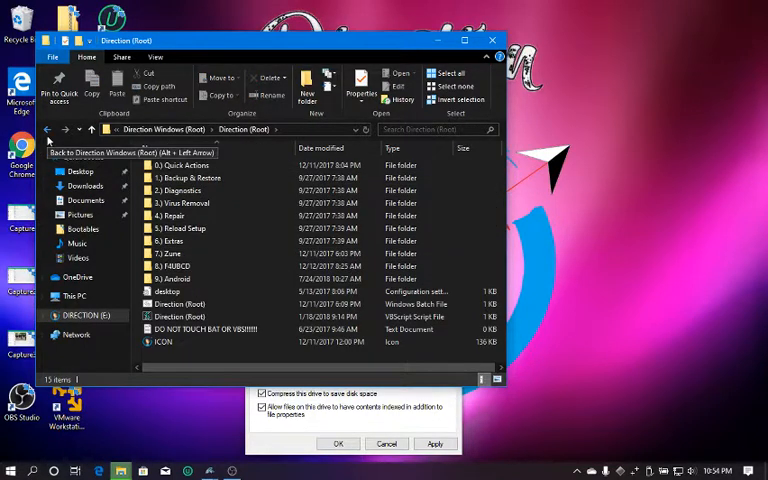
pyautogui.click(48, 130)
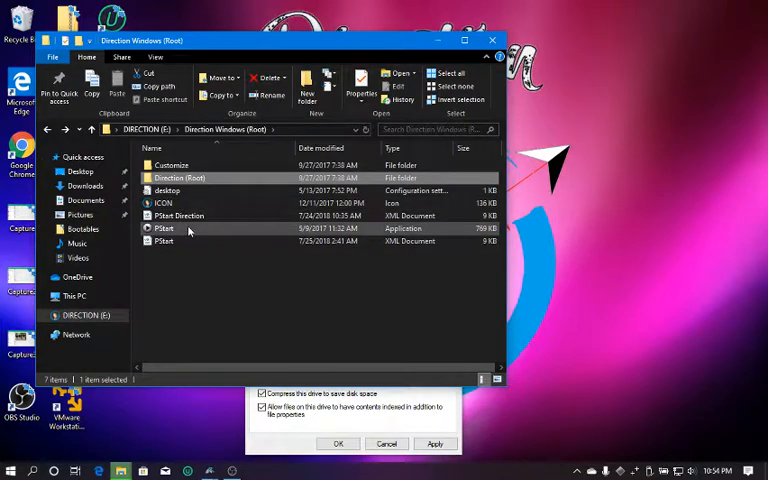
pyautogui.click(164, 228)
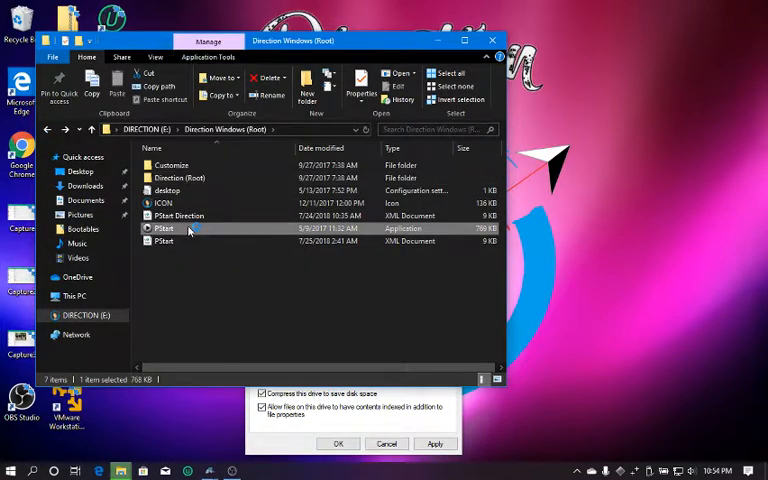
# Step: Launch PStart to show the Direction tool menu with Windows Quick Actions
pyautogui.doubleClick(164, 228)
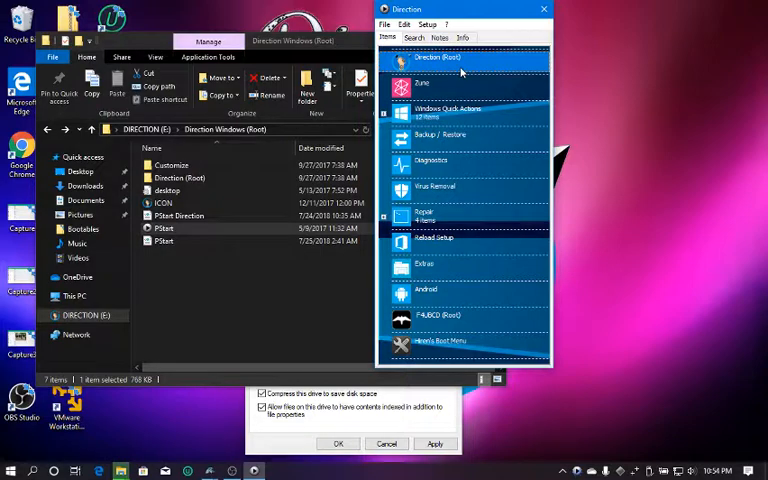
pyautogui.moveTo(400, 150)
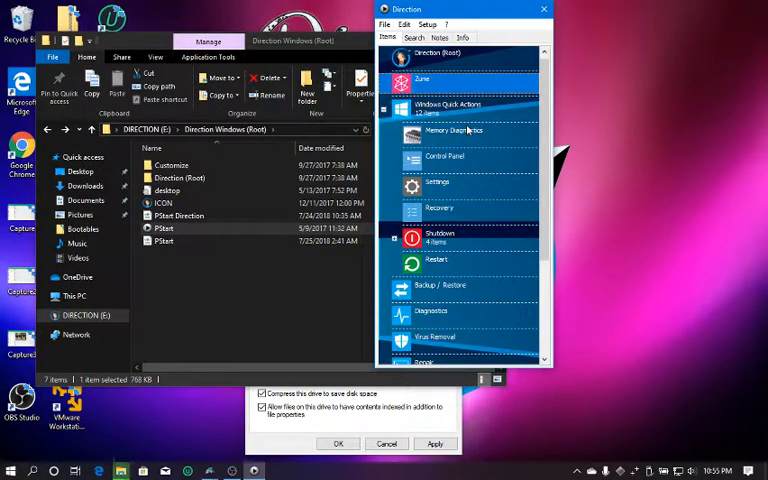
pyautogui.moveTo(464, 152)
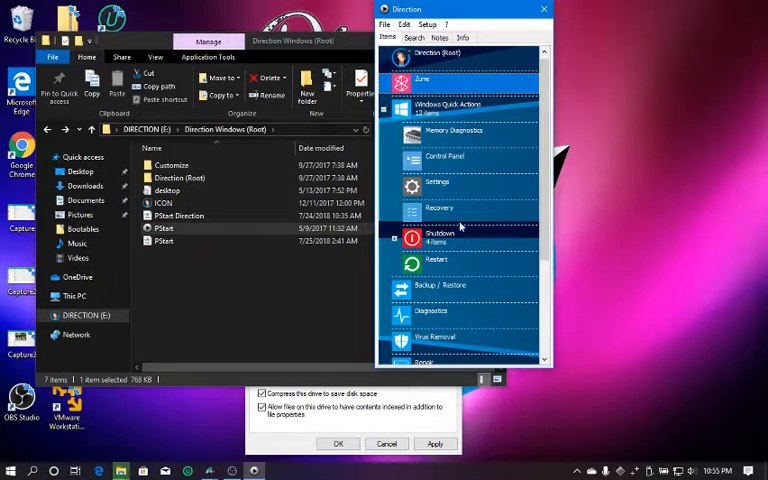
pyautogui.moveTo(472, 148)
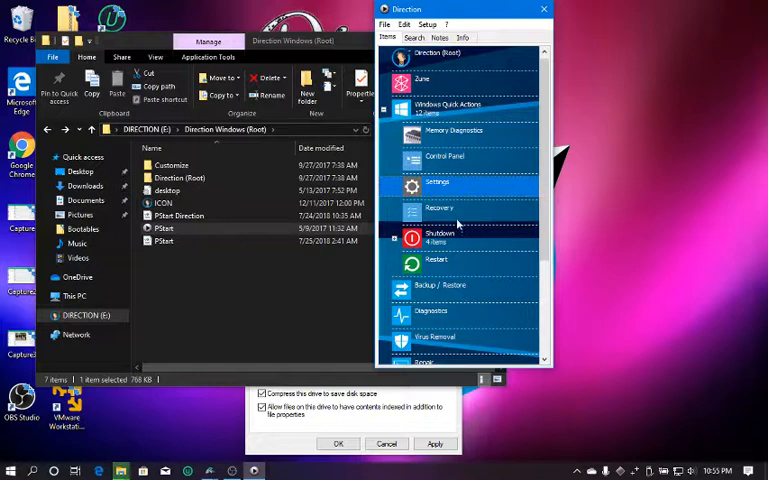
pyautogui.moveTo(460, 208)
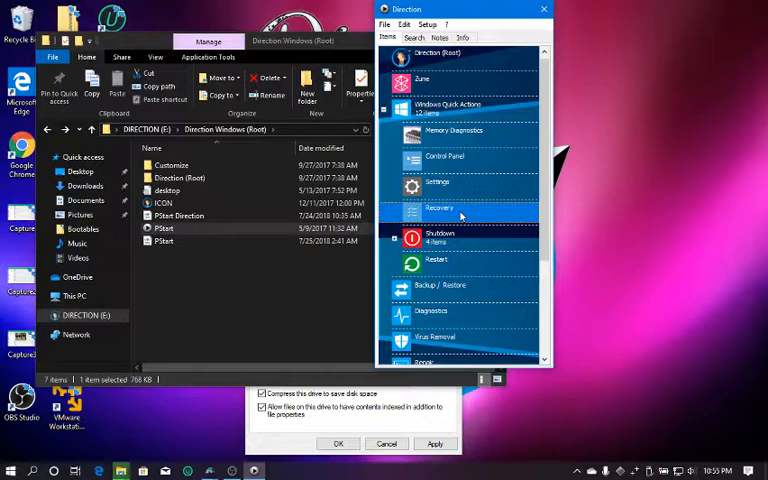
pyautogui.moveTo(440, 208)
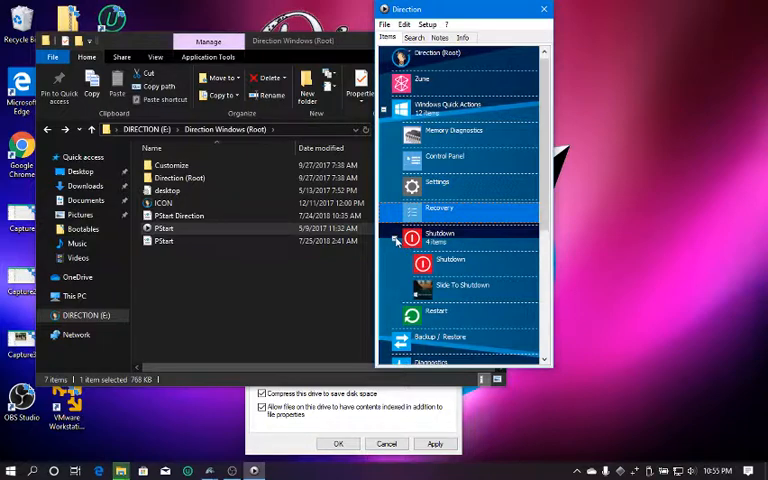
pyautogui.moveTo(470, 258)
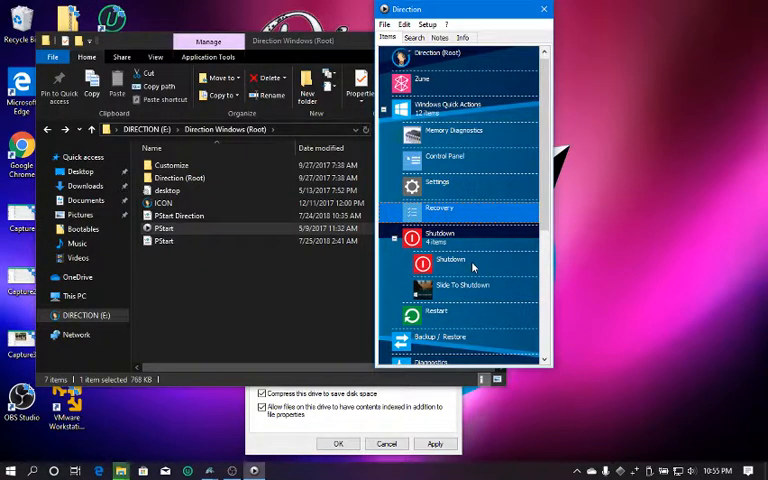
pyautogui.moveTo(480, 306)
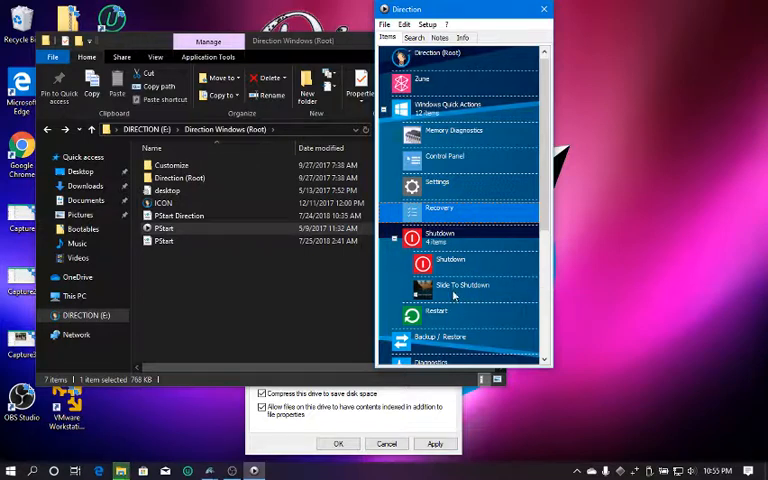
pyautogui.moveTo(464, 288)
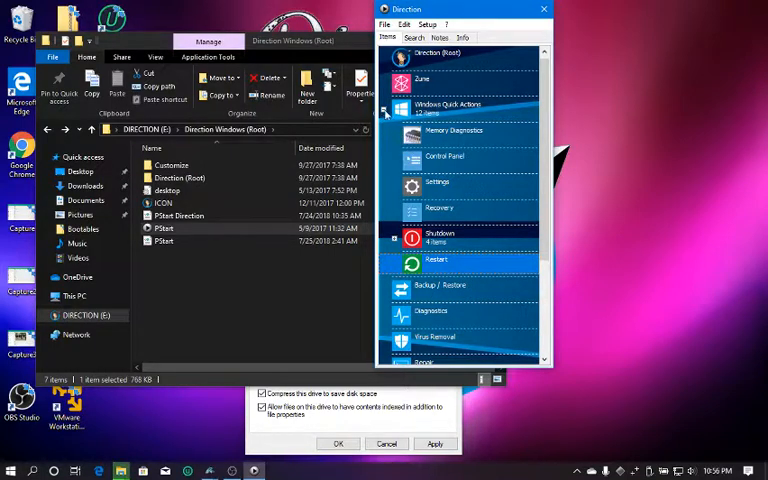
pyautogui.scroll(-3)
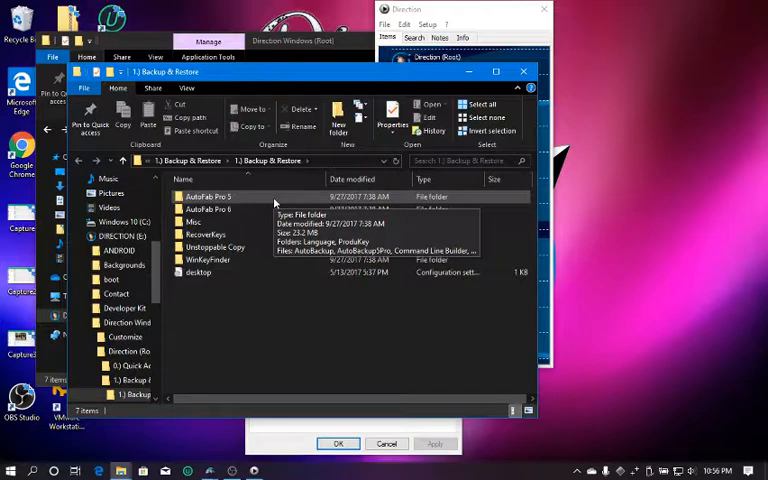
pyautogui.moveTo(248, 220)
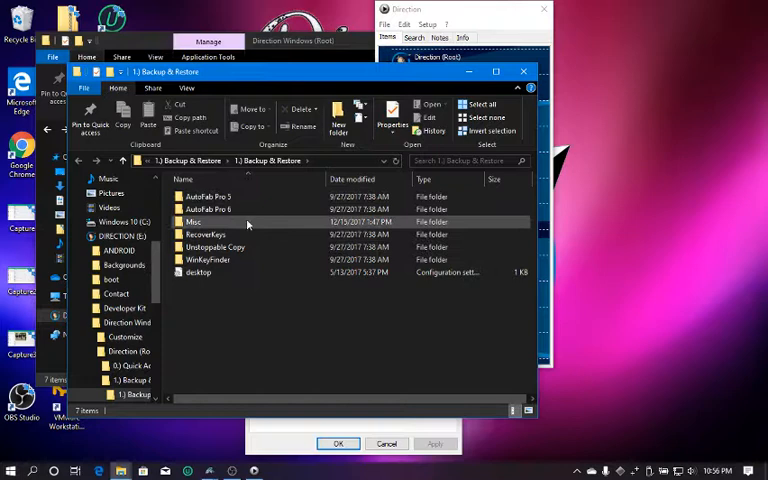
pyautogui.moveTo(232, 234)
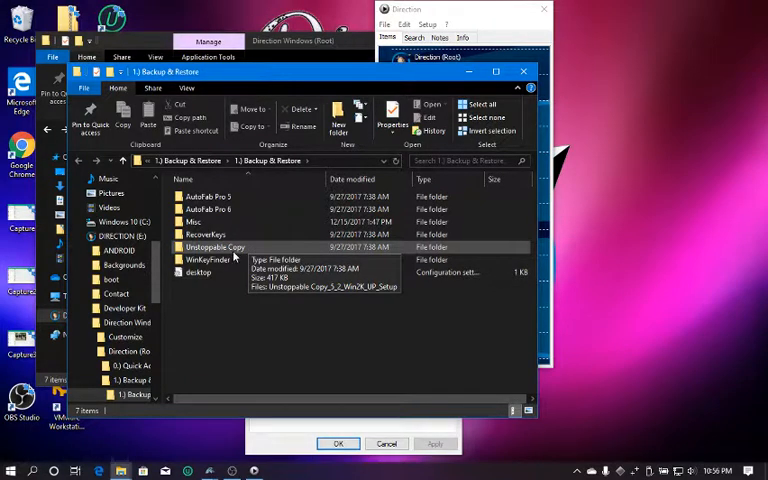
# Step: Within 1.) Backup & Restore, select Unstoppable Copy and open the RecoverKeys folder
pyautogui.click(204, 234)
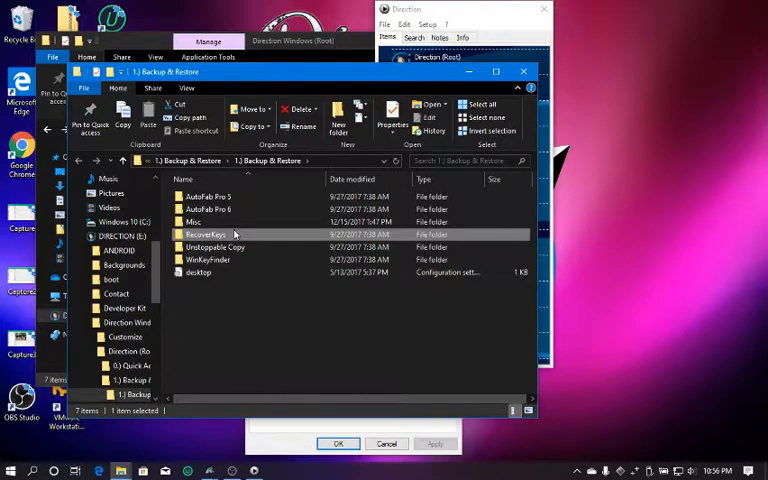
pyautogui.doubleClick(204, 234)
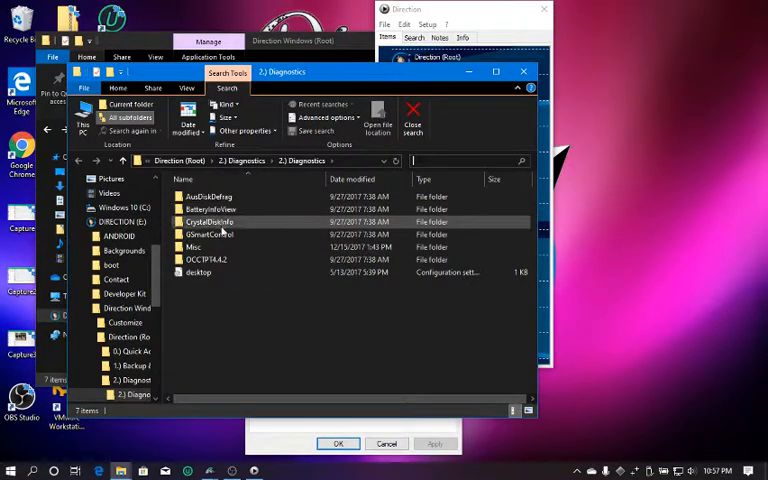
pyautogui.moveTo(222, 228)
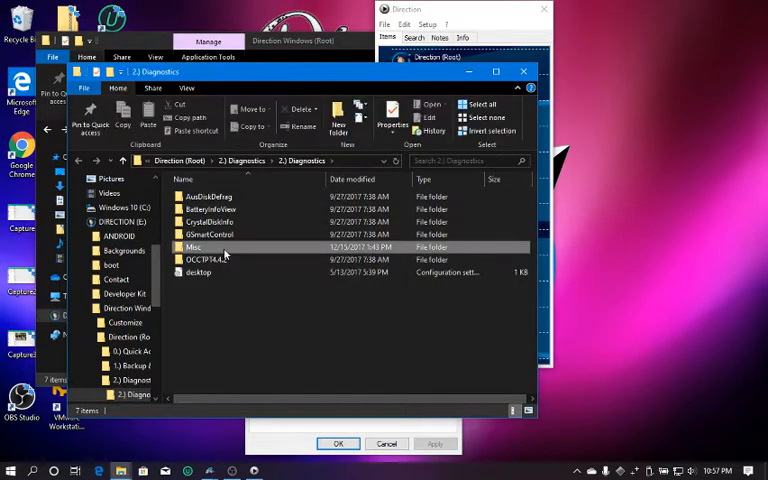
# Step: Open the Diagnostics Misc folder and look through its utilities
pyautogui.doubleClick(194, 246)
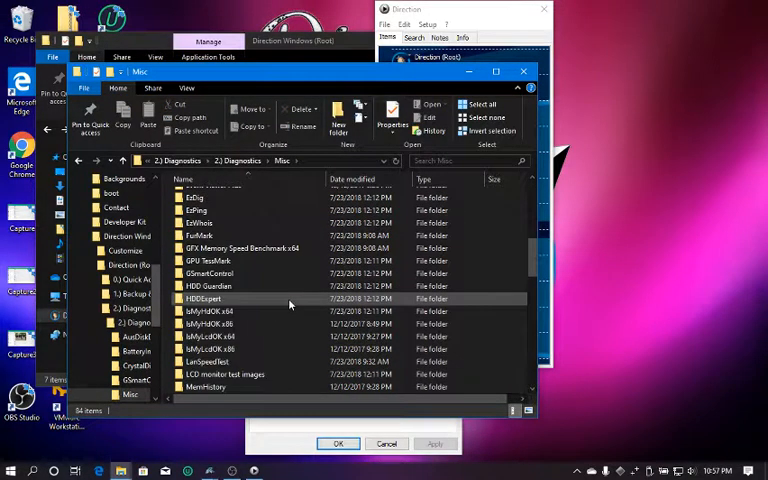
pyautogui.scroll(-3)
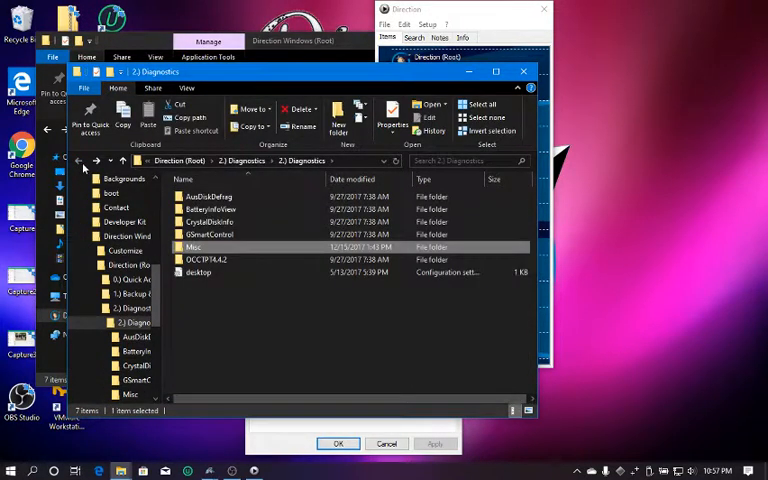
pyautogui.click(204, 260)
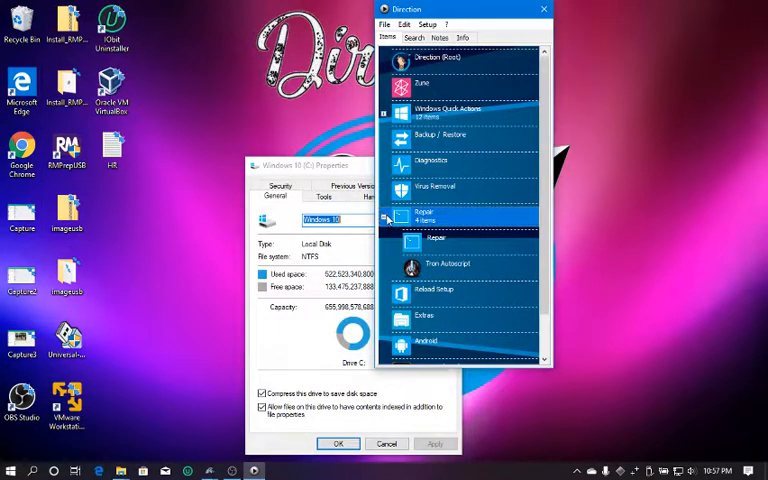
pyautogui.moveTo(472, 252)
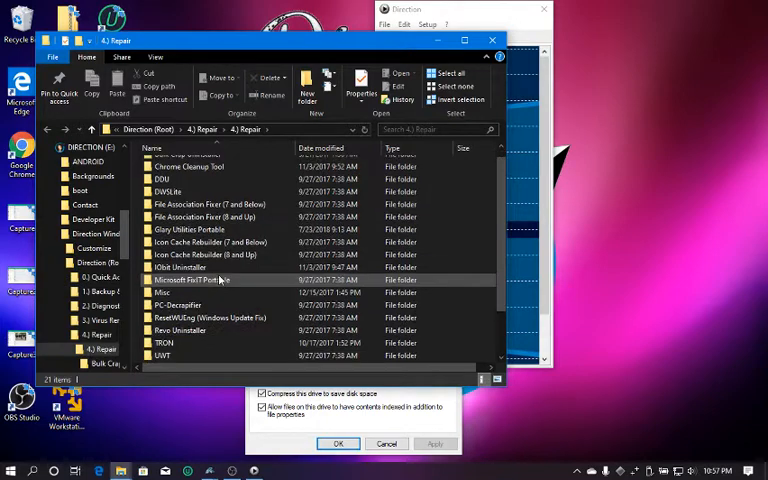
# Step: Scroll through the 4.) Repair folder's utilities such as TRON
pyautogui.scroll(3)
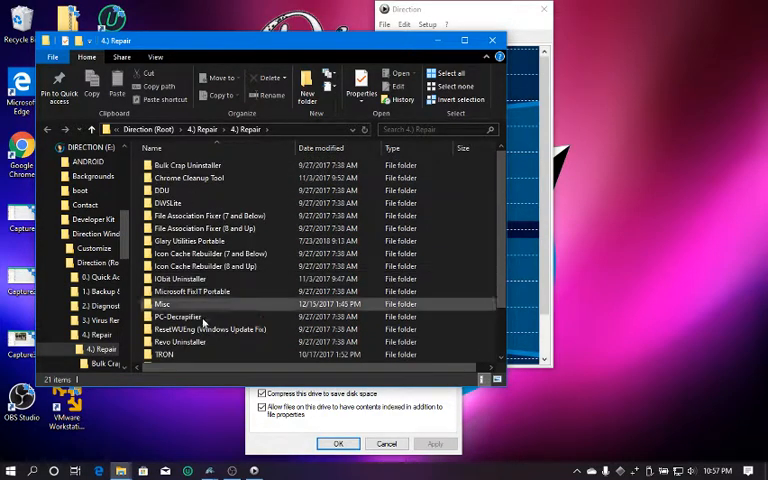
pyautogui.scroll(-3)
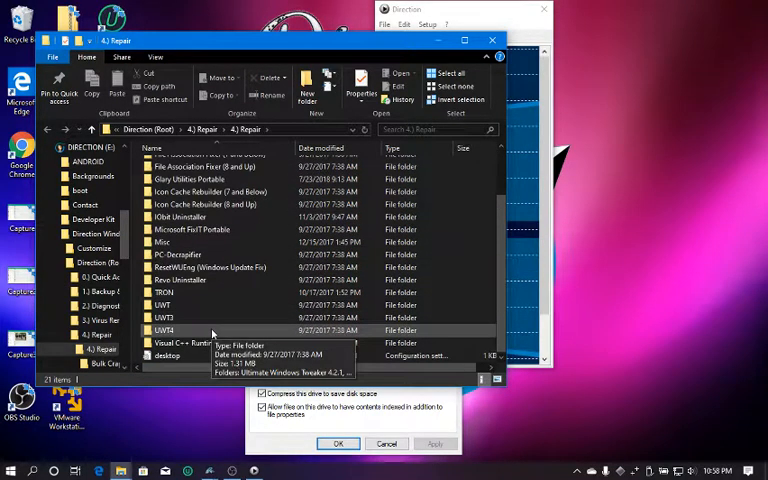
pyautogui.moveTo(190, 256)
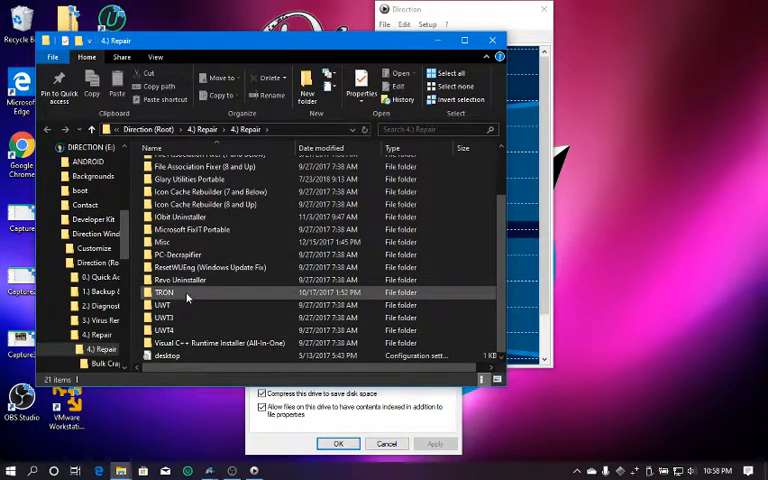
pyautogui.click(164, 292)
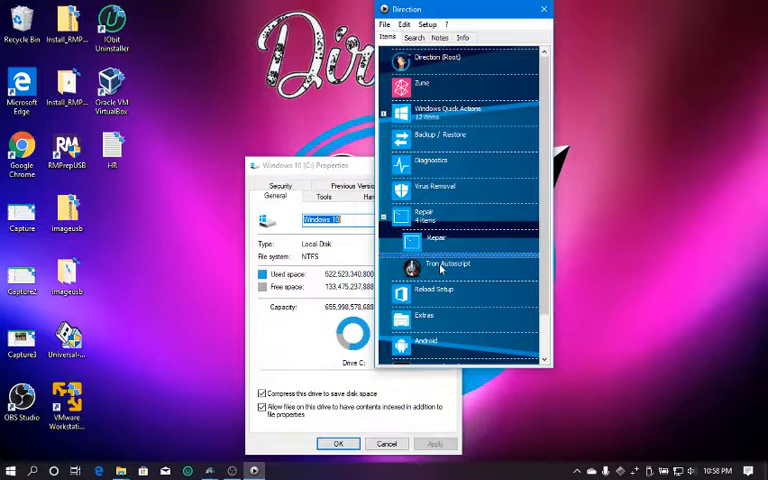
pyautogui.moveTo(450, 264)
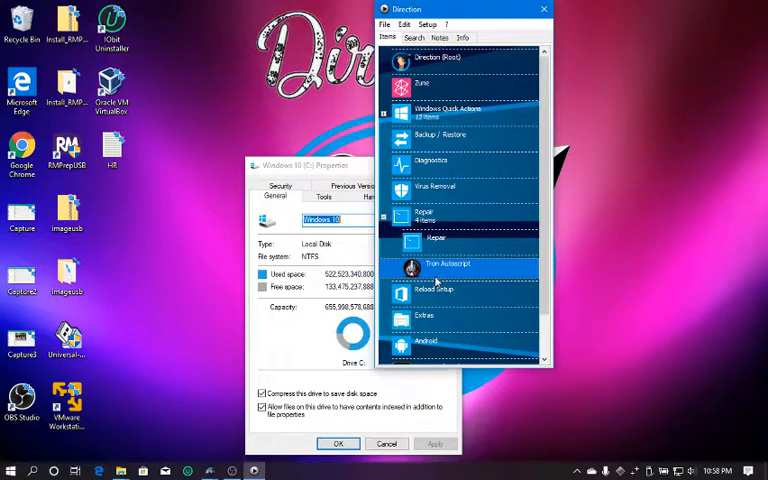
pyautogui.moveTo(432, 248)
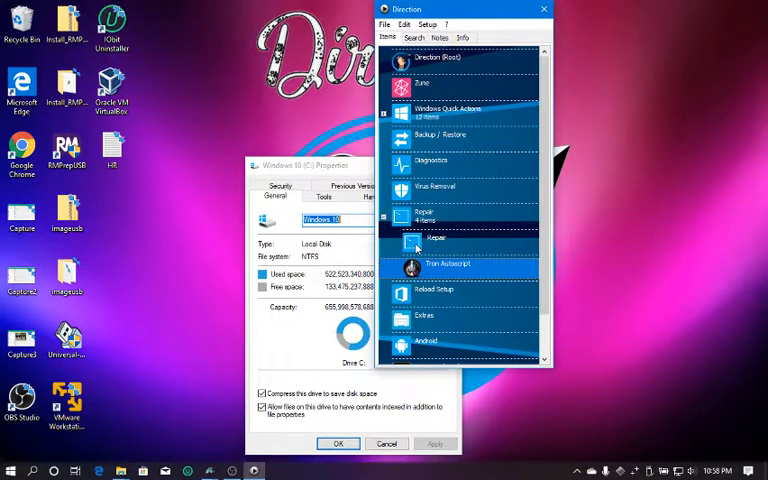
pyautogui.moveTo(448, 288)
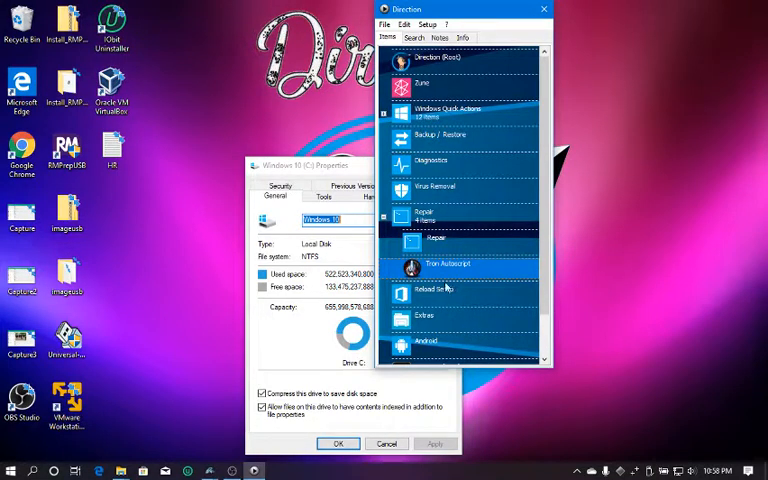
pyautogui.moveTo(440, 278)
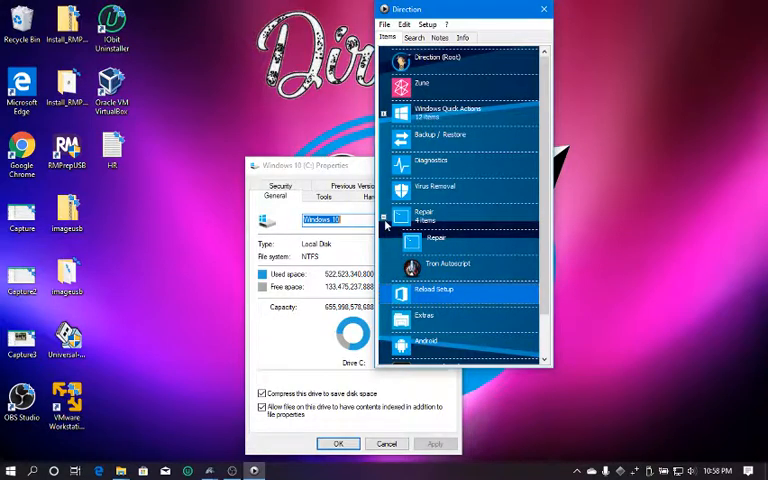
# Step: Scroll the PStart menu to the expanded Repair category's Tron Autoscript entry
pyautogui.scroll(-3)
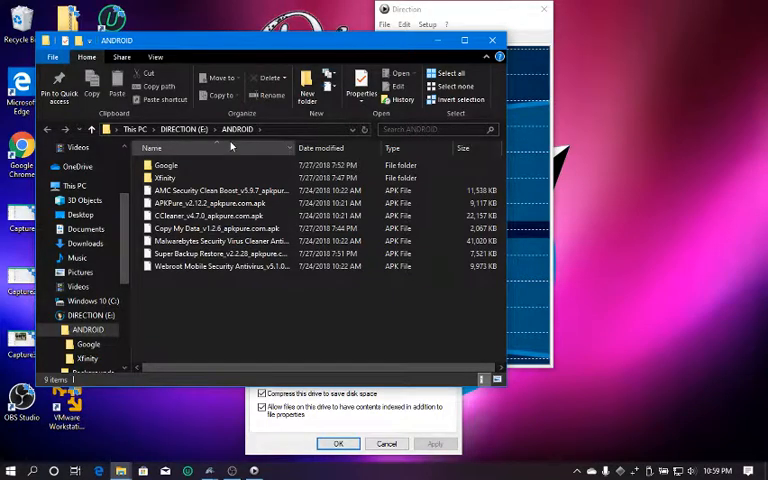
# Step: Select an item in the ANDROID folder's APK listing
pyautogui.click(220, 228)
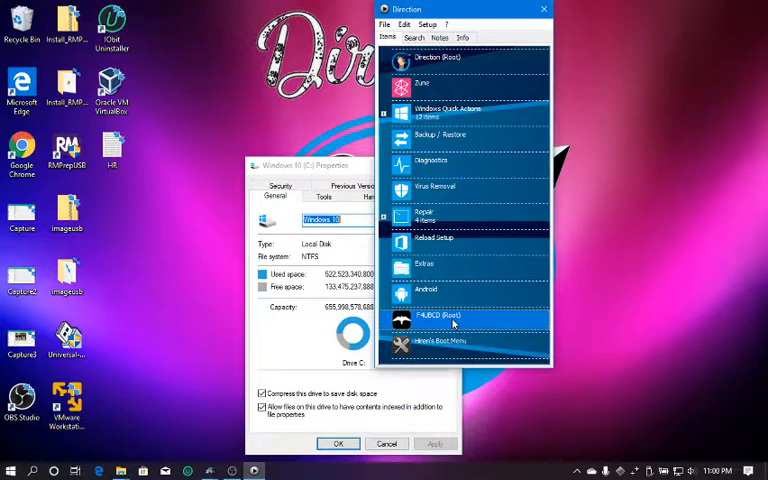
pyautogui.moveTo(450, 342)
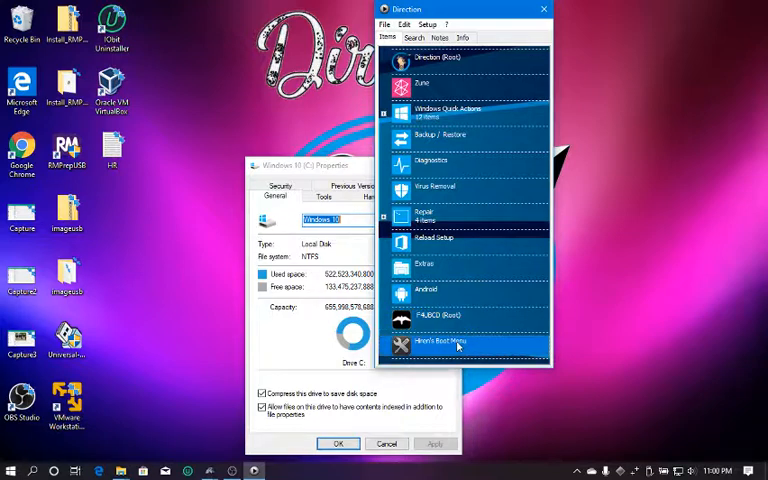
pyautogui.moveTo(450, 316)
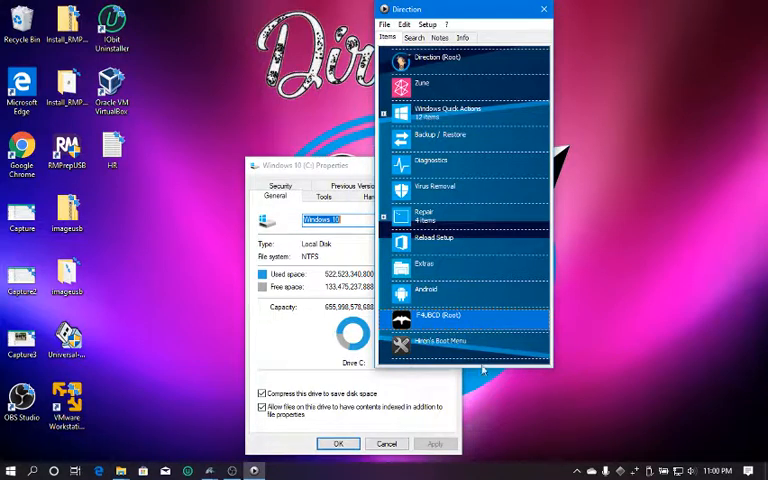
pyautogui.moveTo(464, 320)
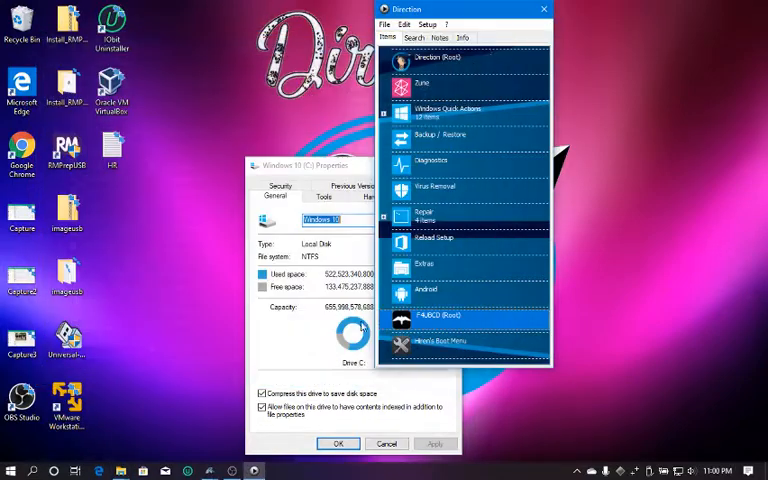
# Step: Launch the Hiren's BootCD 15.2 program launcher from PStart, then close it
pyautogui.click(444, 340)
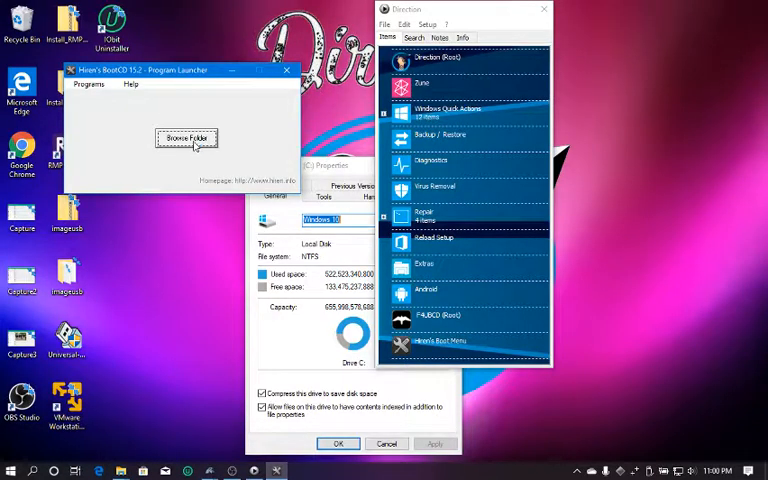
pyautogui.click(188, 138)
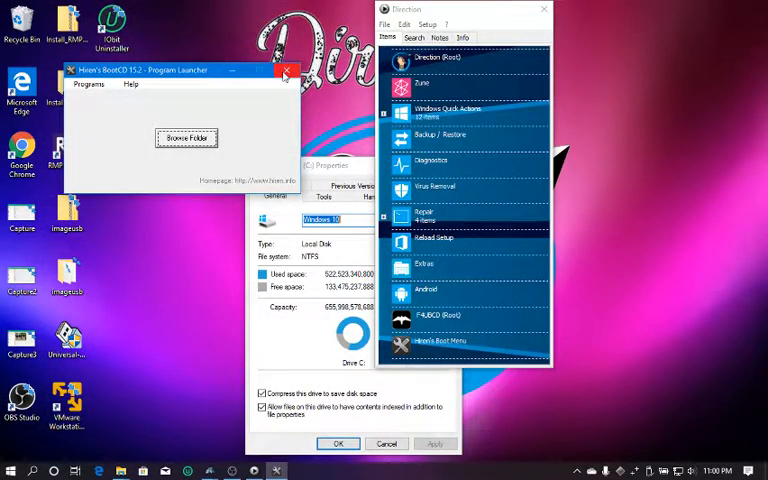
pyautogui.click(286, 74)
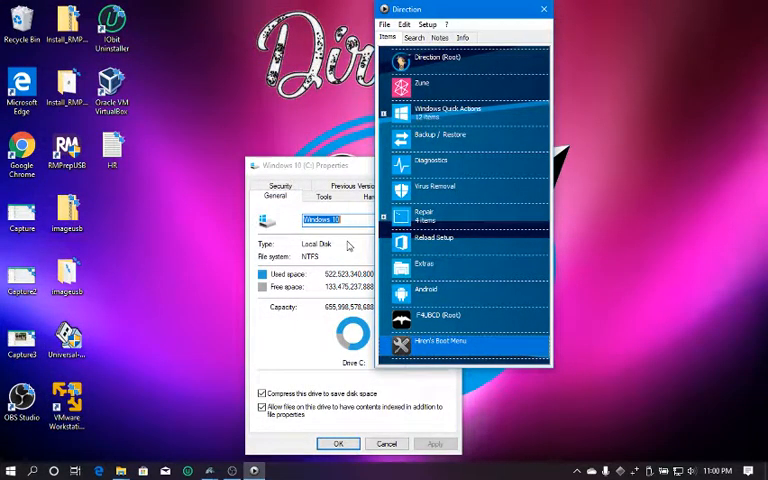
pyautogui.moveTo(236, 270)
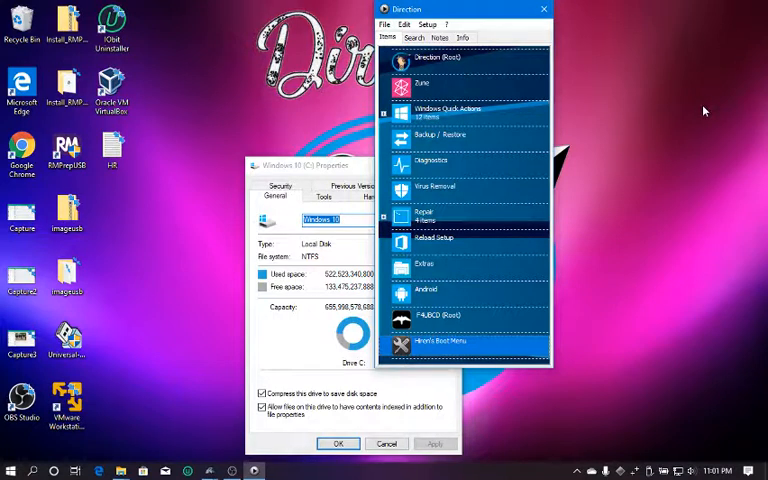
pyautogui.moveTo(620, 64)
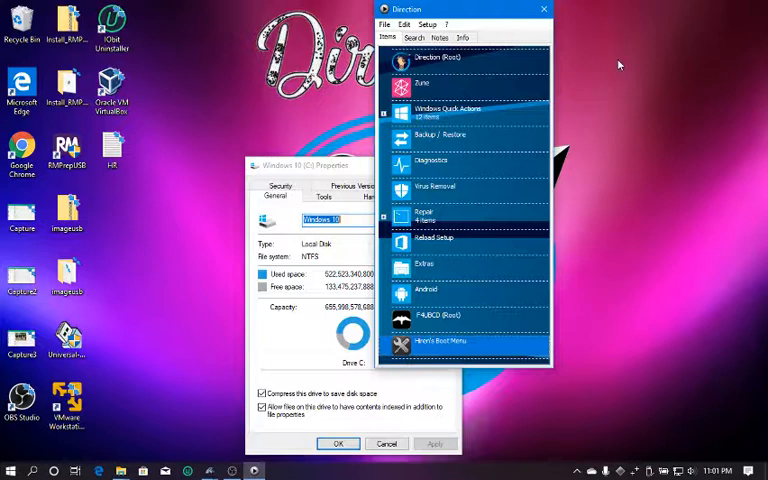
pyautogui.moveTo(348, 160)
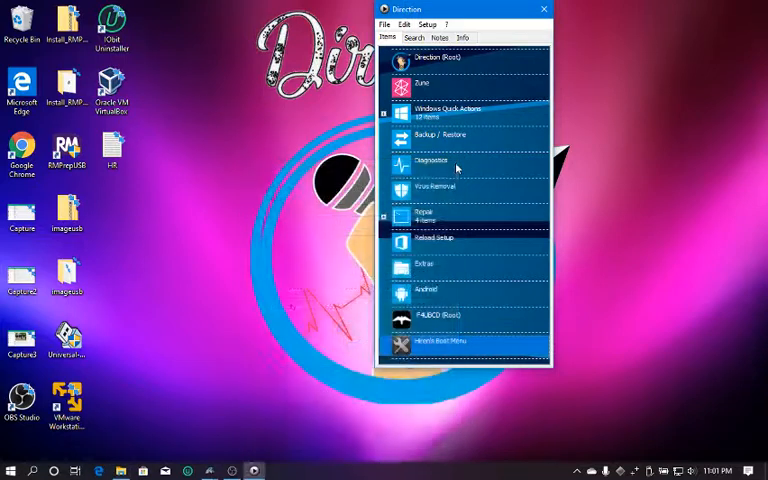
pyautogui.moveTo(456, 164)
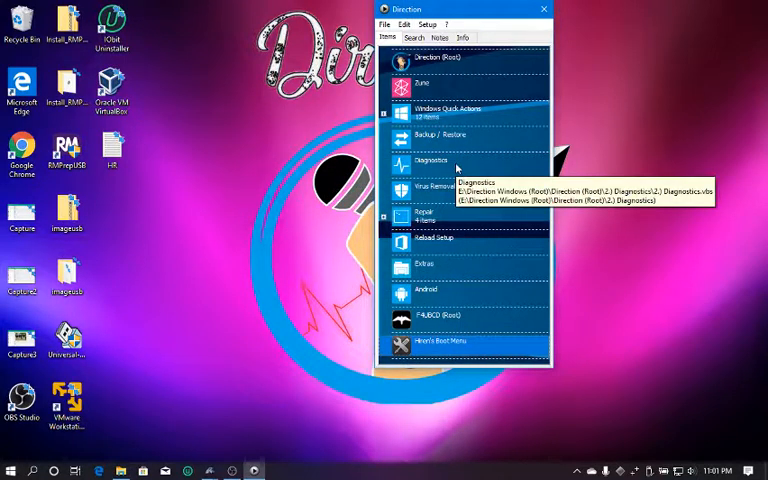
pyautogui.moveTo(476, 242)
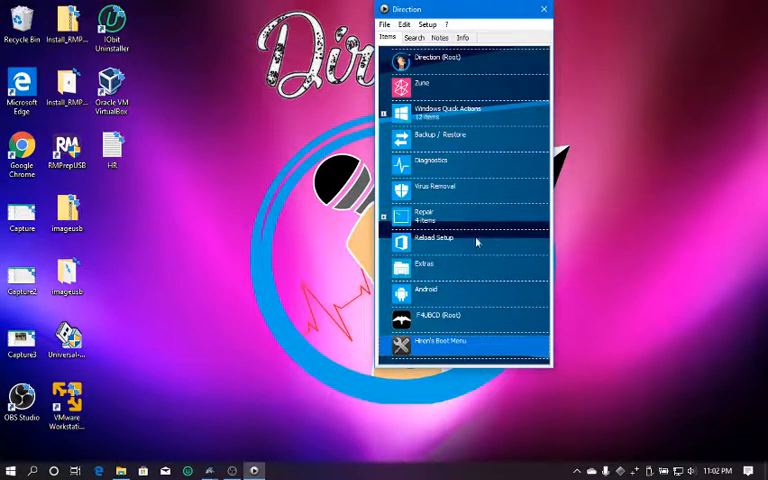
pyautogui.moveTo(522, 214)
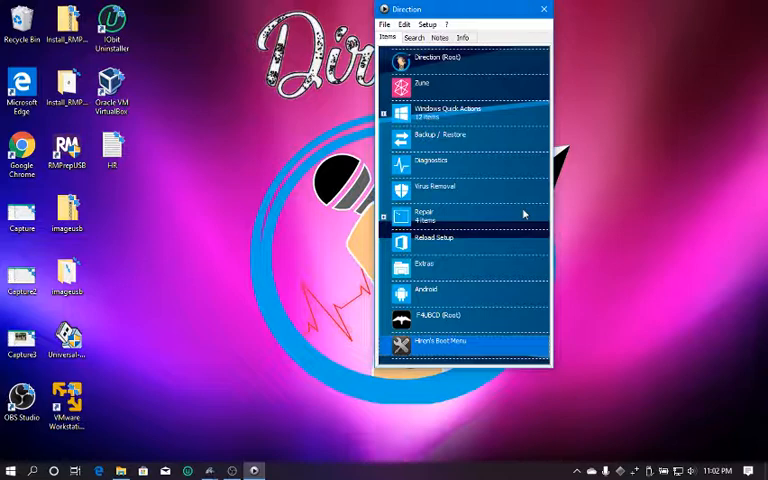